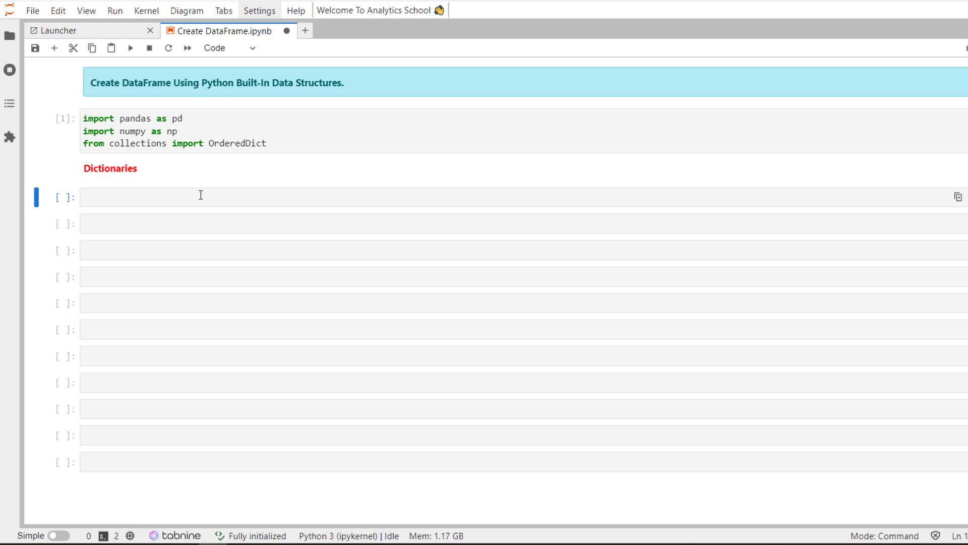
# Step: Start the revenue list with the apple dictionary holding its jan revenue of 20
pyautogui.click(229, 47)
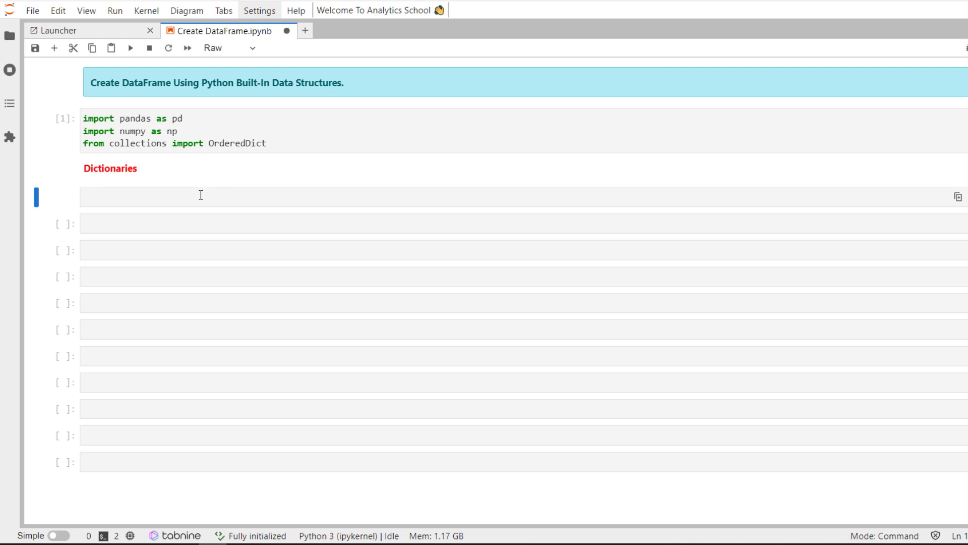
pyautogui.write('revenue')
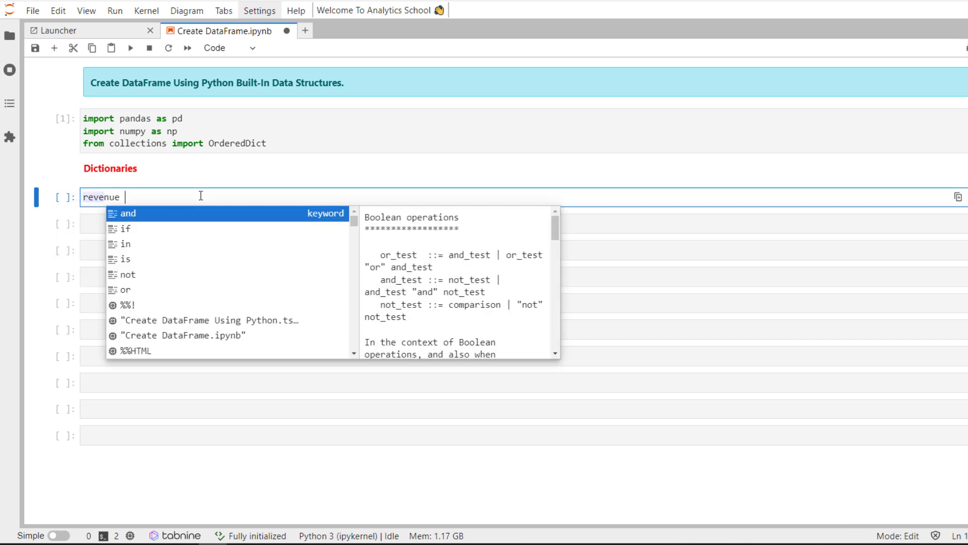
pyautogui.write('= []')
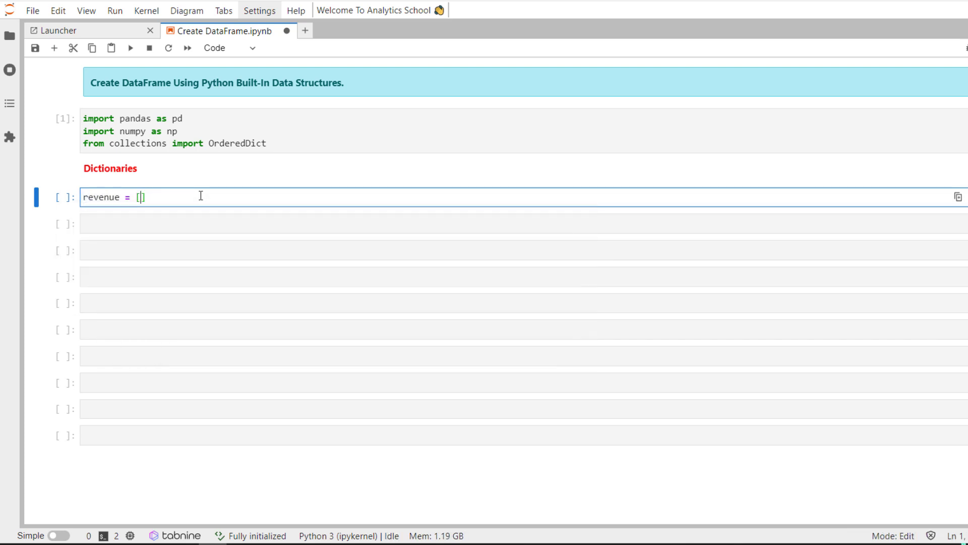
pyautogui.write('{}')
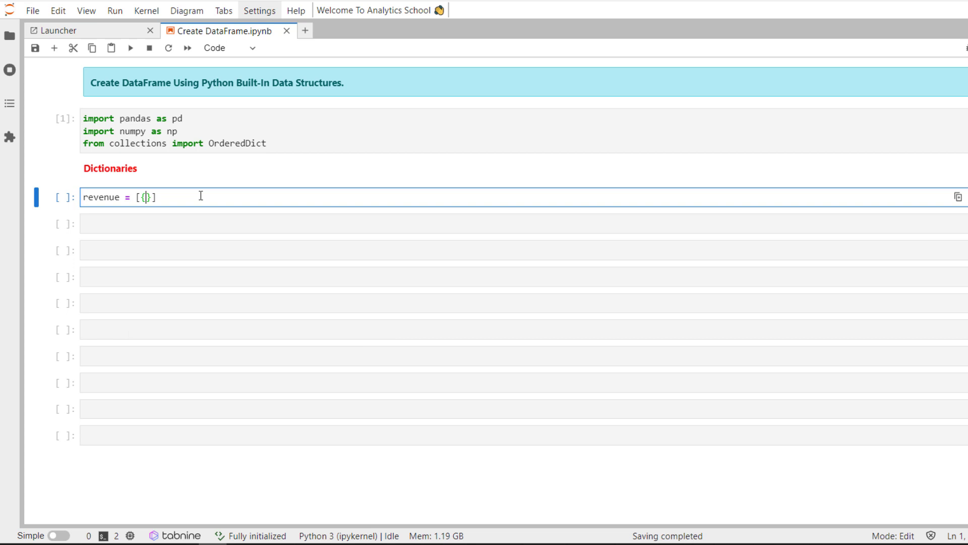
pyautogui.write("''")
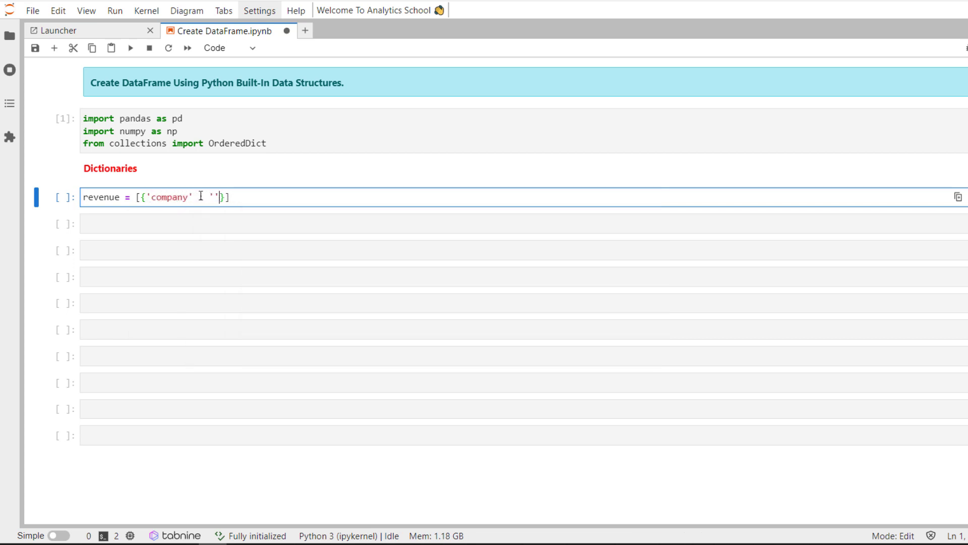
pyautogui.write('apple')
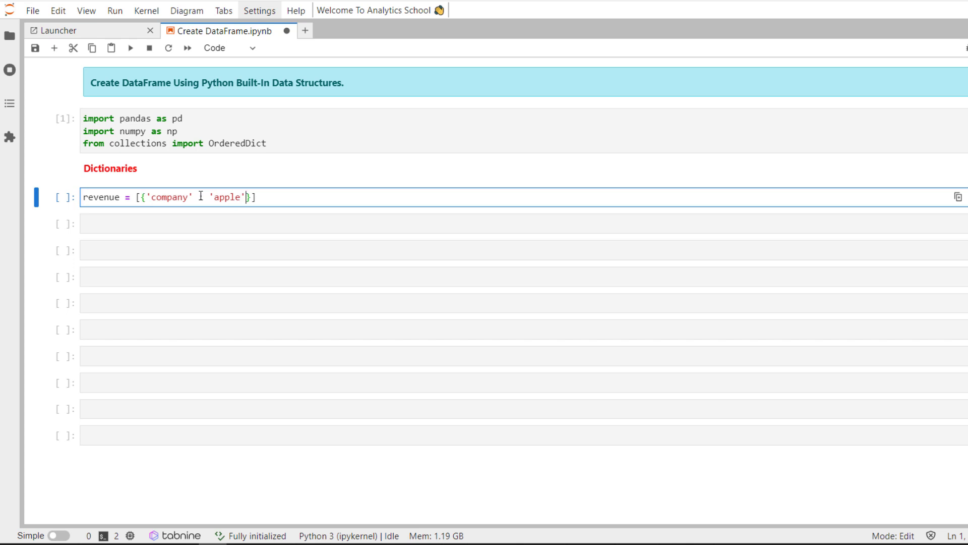
pyautogui.write(", 'jan'")
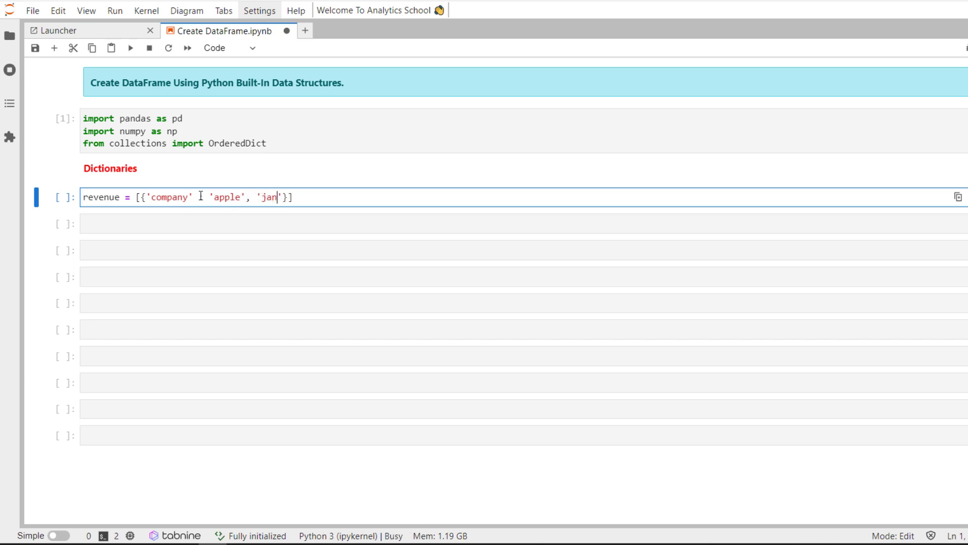
pyautogui.write(": 20, 'feb' : 30, 'mar' : 40")
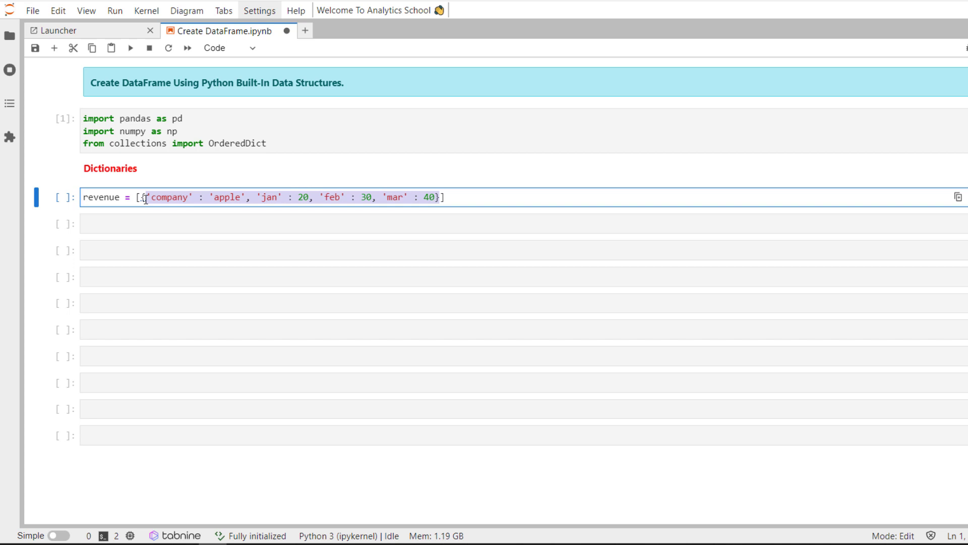
# Step: Add the amazon dictionary (jan 20, feb 30, mar 40) and a microsoft entry
pyautogui.write(',')
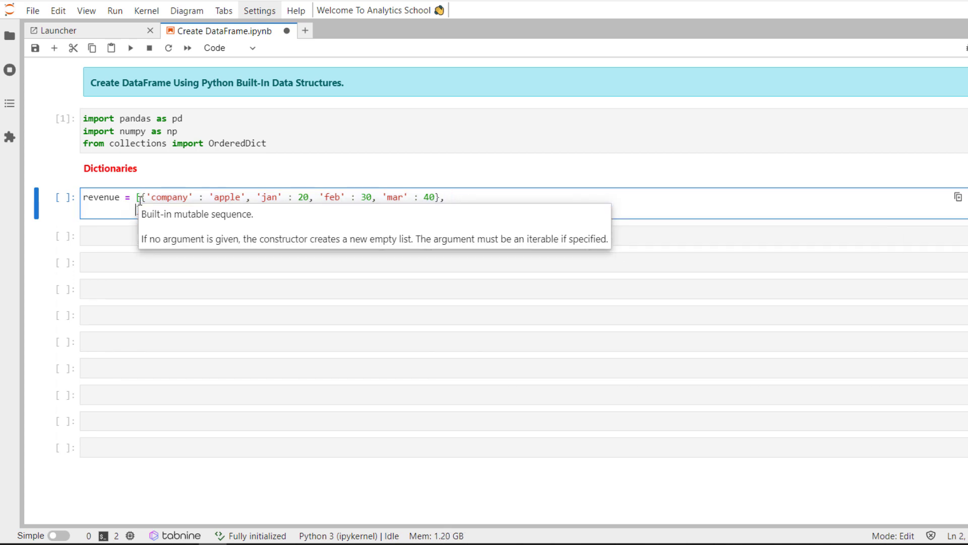
pyautogui.write("{'company' : 'amaz', 'jan' : 20, 'feb' : 30, 'mar' : 40}]")
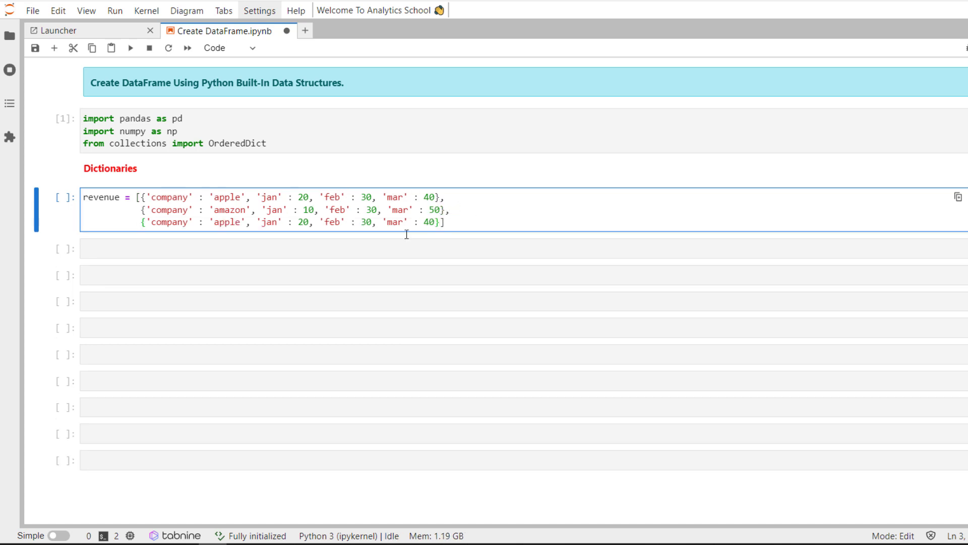
pyautogui.write('microsoft')
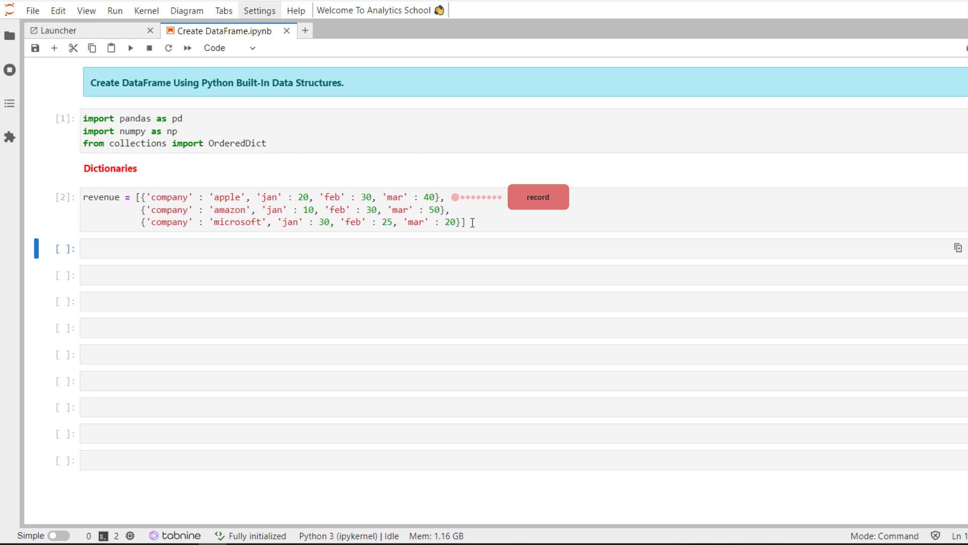
pyautogui.moveTo(461, 173)
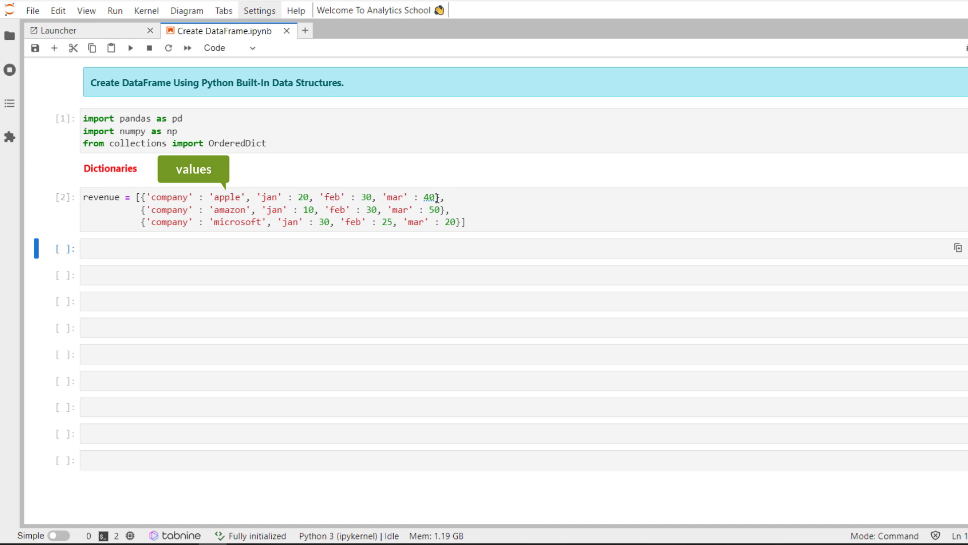
pyautogui.moveTo(234, 252)
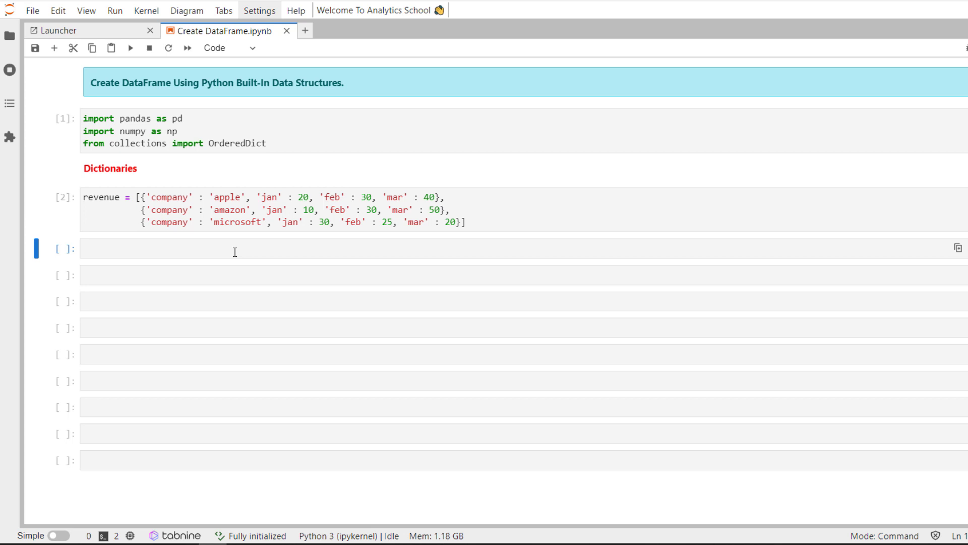
# Step: Create df_list with pd.DataFrame(revenue), run it, and scroll to the head output
pyautogui.write('df_list = pd.DataFrame')
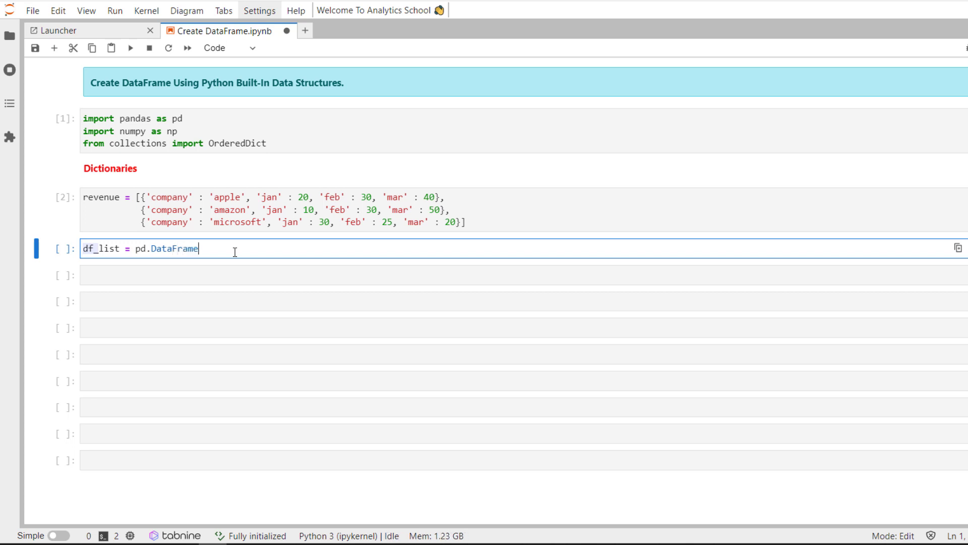
pyautogui.write('(revenue)')
pyautogui.click(524, 275)
pyautogui.write('df_list.head()')
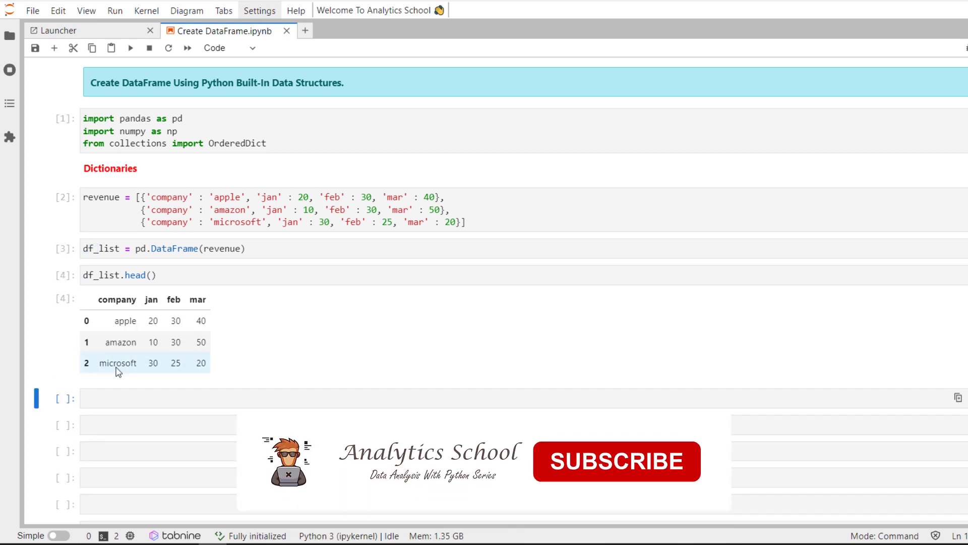
pyautogui.click(616, 461)
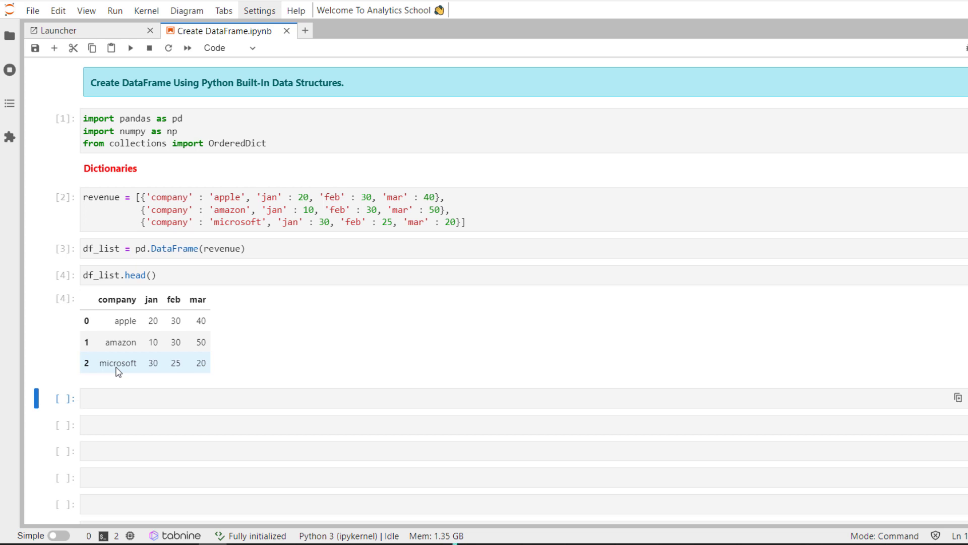
pyautogui.scroll(-3)
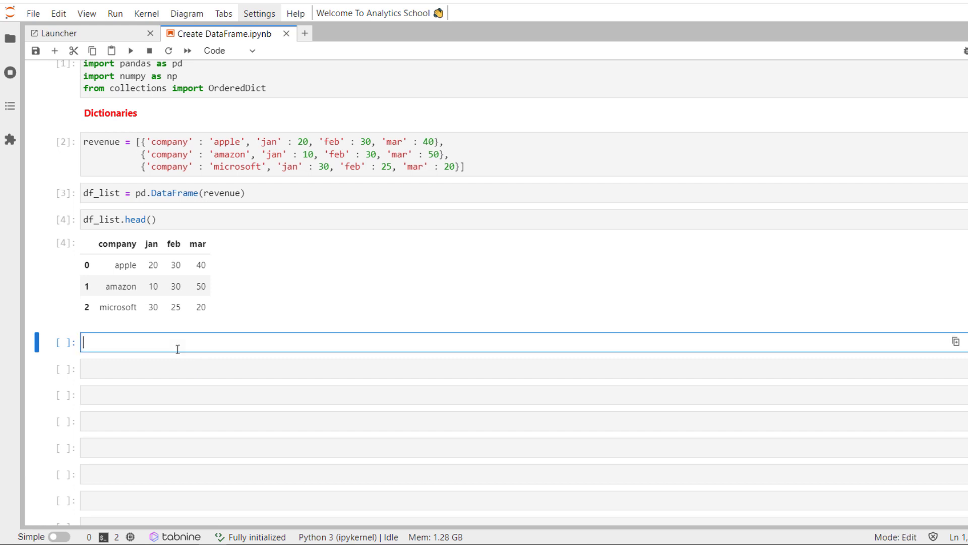
# Step: Define revenue2 with company ['apple','amazon','microsoft'] and feb [30, 30, 25] lists, then write df_rev2 = pd.DataFrame
pyautogui.write('revenue2 = {')
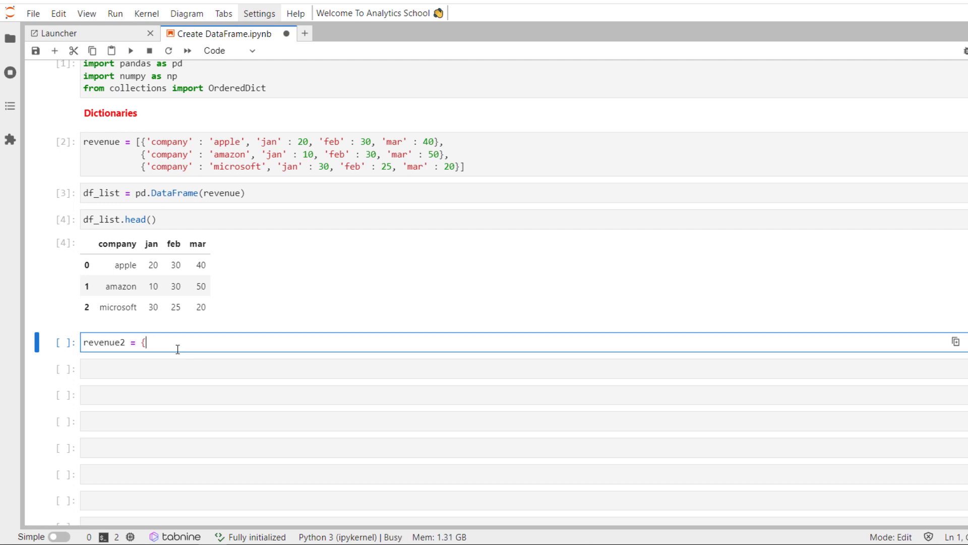
pyautogui.write("'company '}")
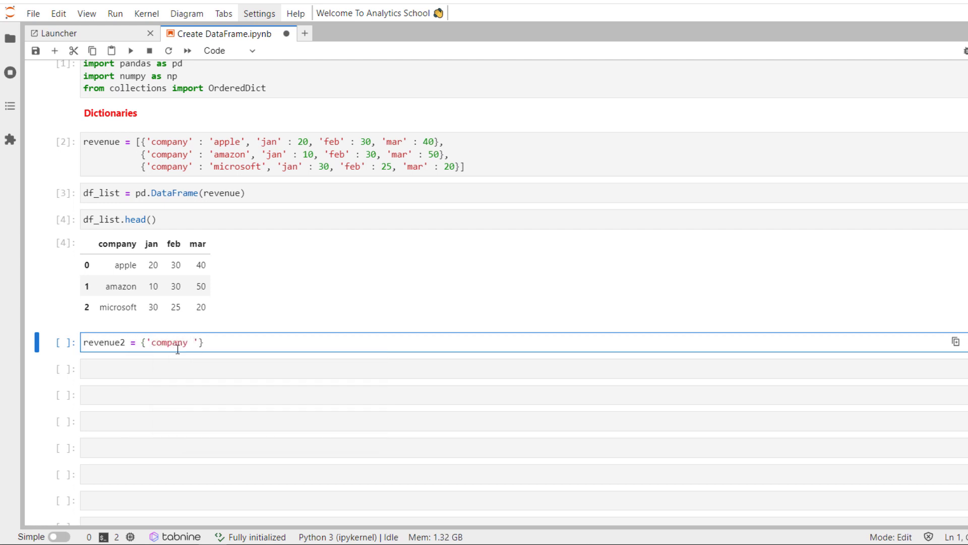
pyautogui.write(": ['a'")
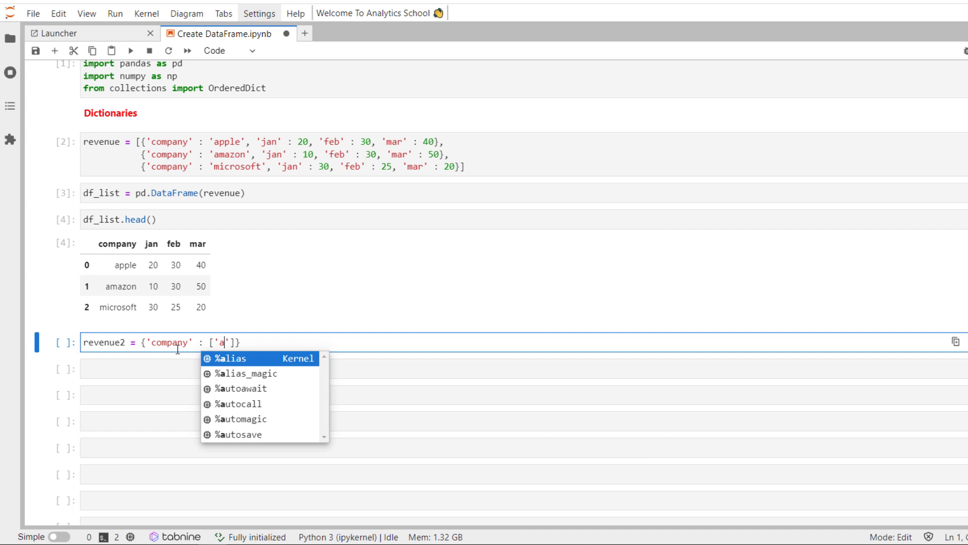
pyautogui.write("pple', 'amaz")
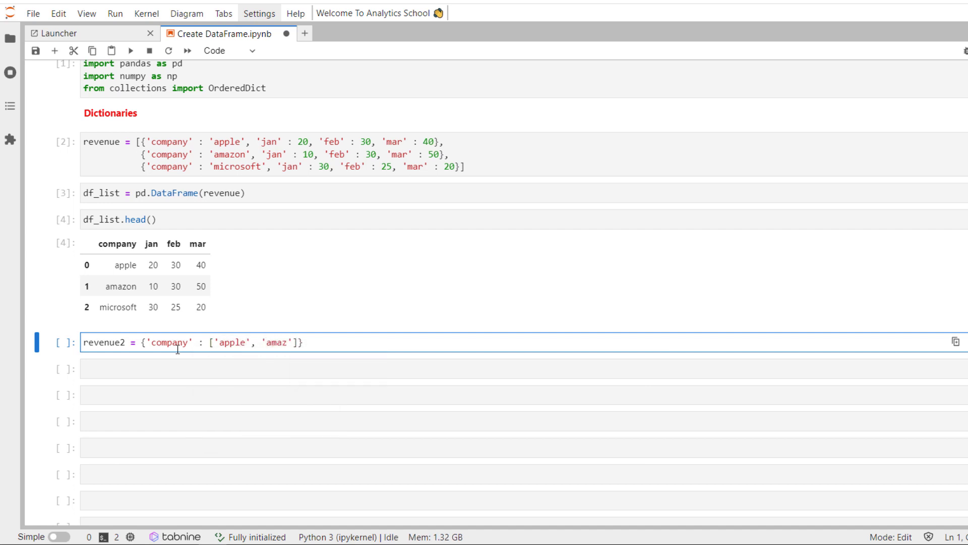
pyautogui.write("on', 'microsoft")
pyautogui.write("'jan' : [20, 10, 30],")
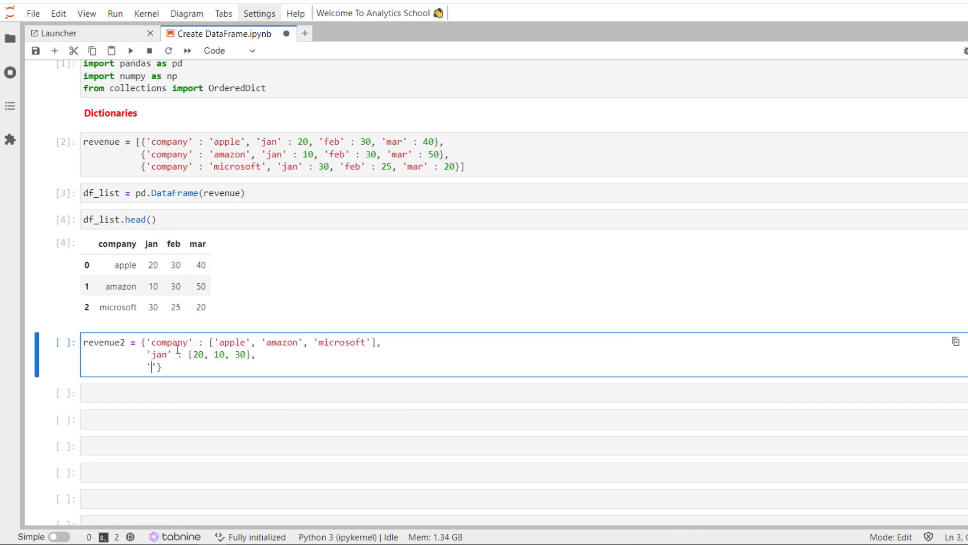
pyautogui.write("'feb' : []")
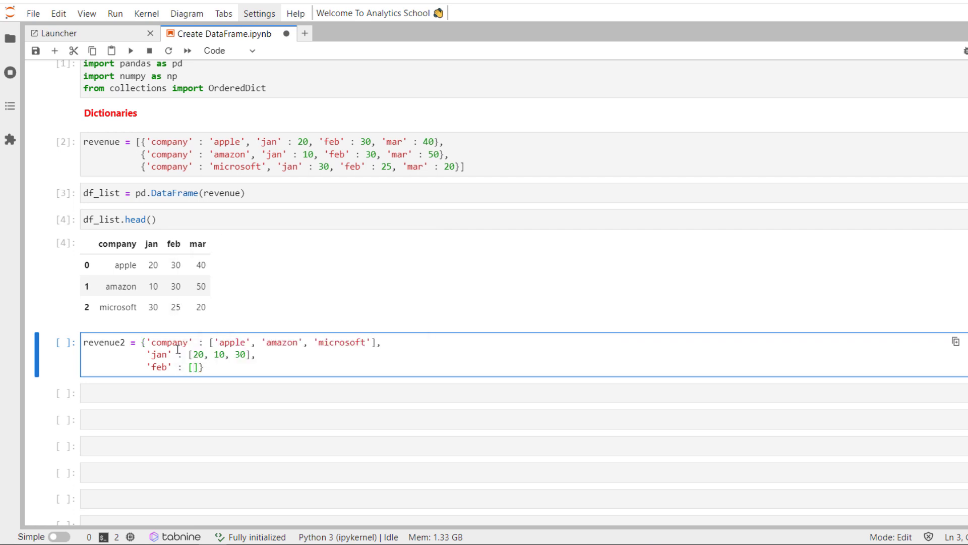
pyautogui.write('30, 30, 25],')
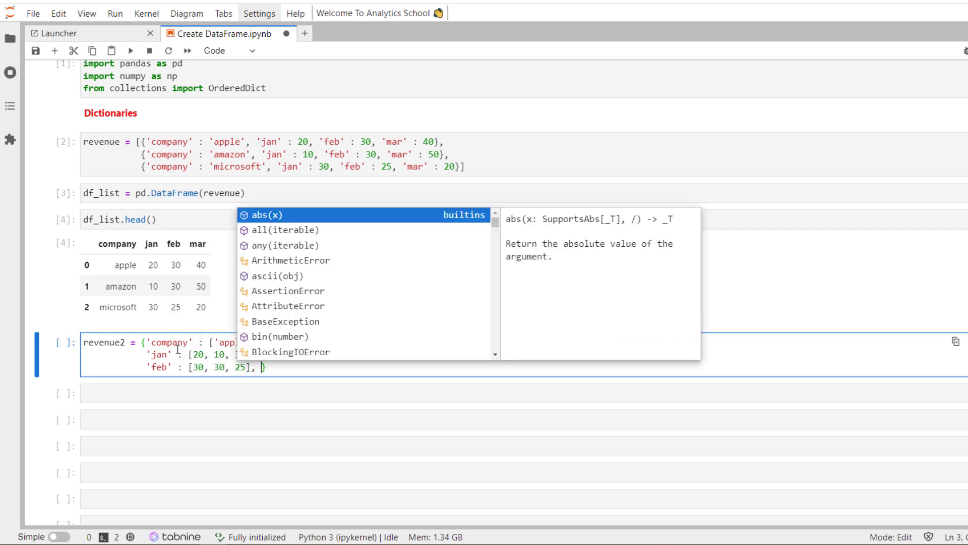
pyautogui.write("'mar'")
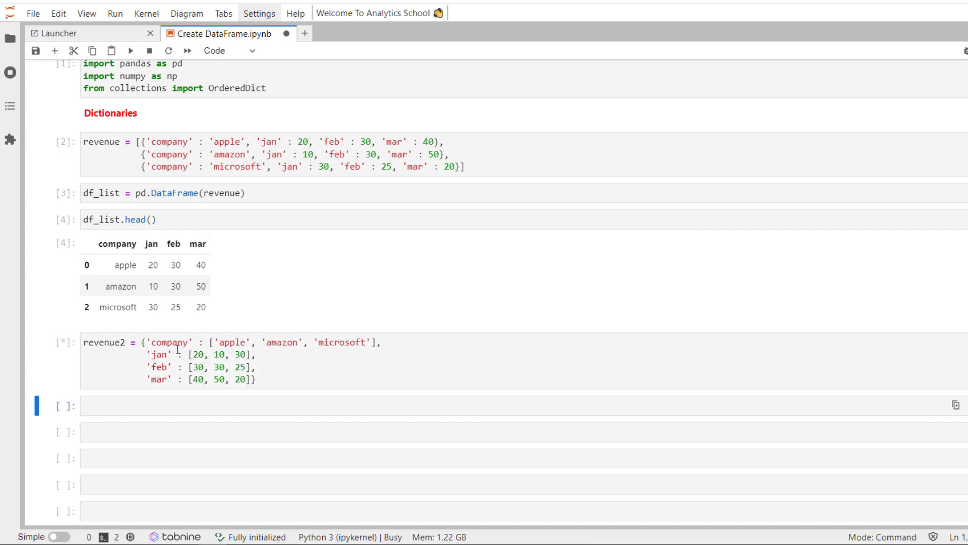
pyautogui.write('df_rev2 =')
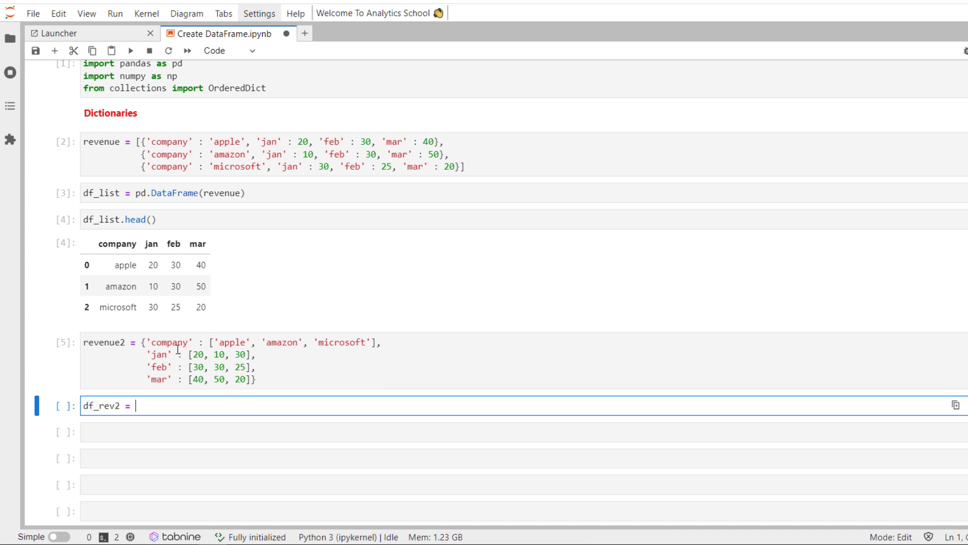
pyautogui.write('pd.DataFrame(revenue2')
pyautogui.click(524, 431)
pyautogui.write('df_rev2')
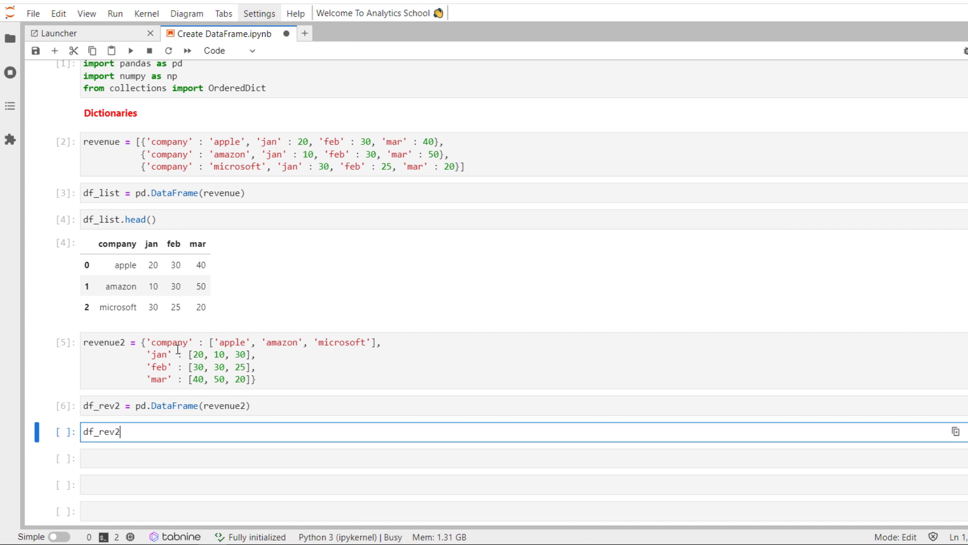
pyautogui.press('shift+enter')
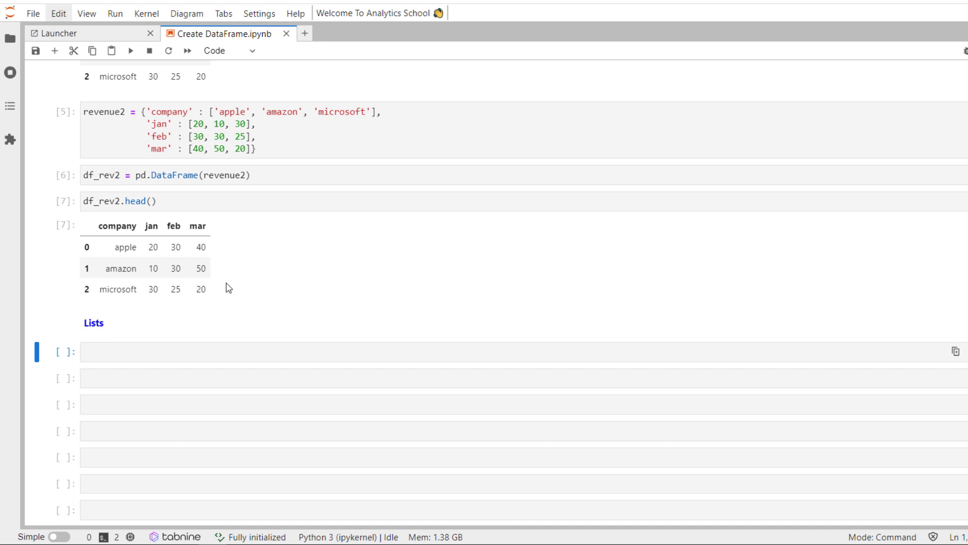
# Step: Write revenue3 as tuples: ('apple', 20, 30, 40), ('amazon', 10, 30, 50), ('microsoft', 30, ...)
pyautogui.write('revenue3 = [(')
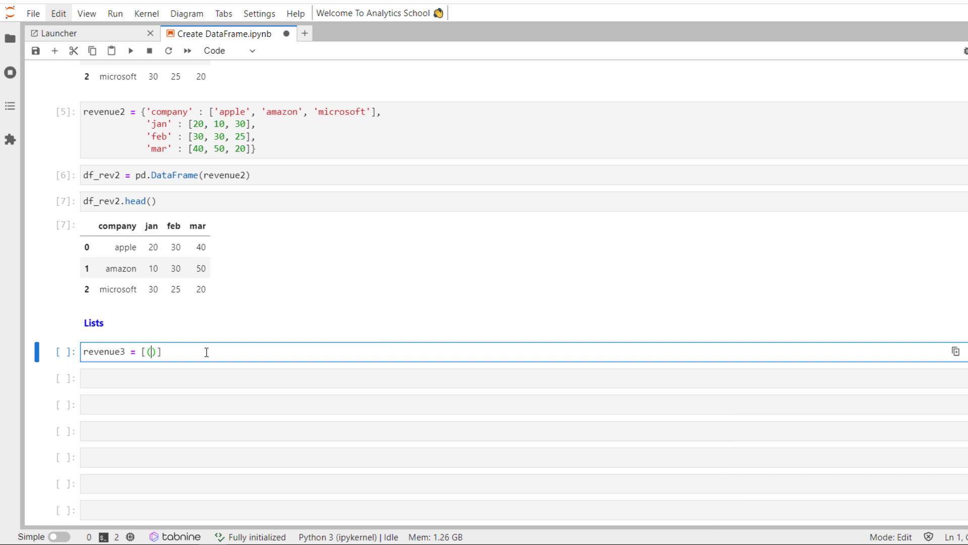
pyautogui.write("'apple'")
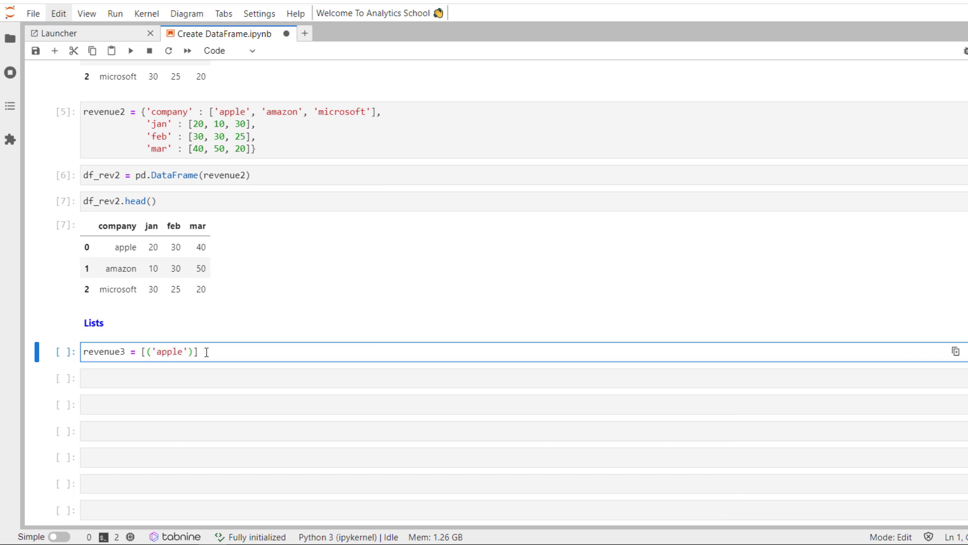
pyautogui.write(', 20, 3')
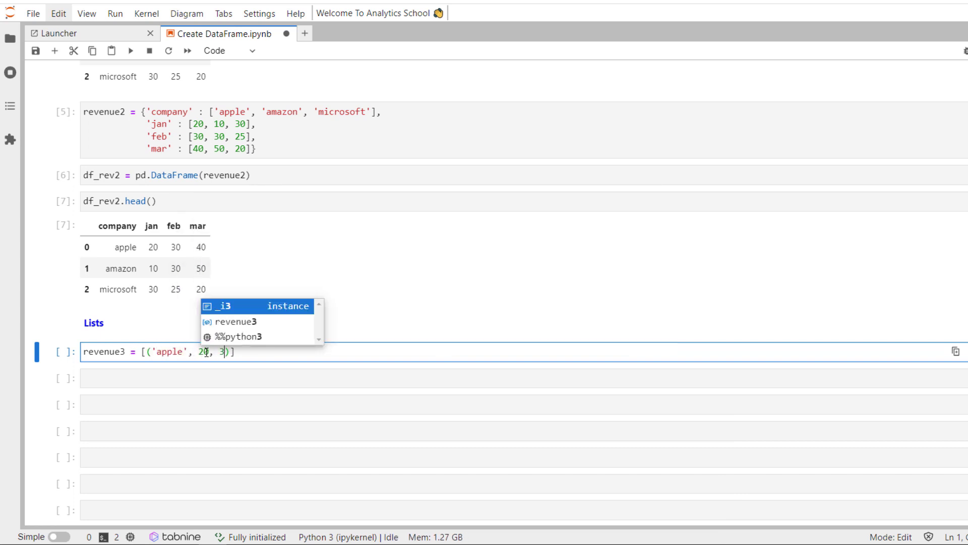
pyautogui.write('0, 40),')
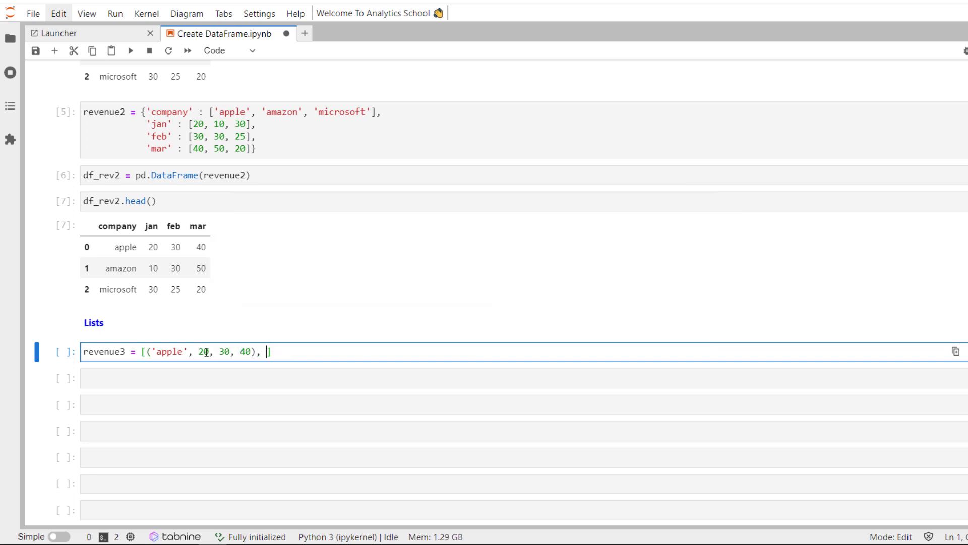
pyautogui.write("'amazon' ]")
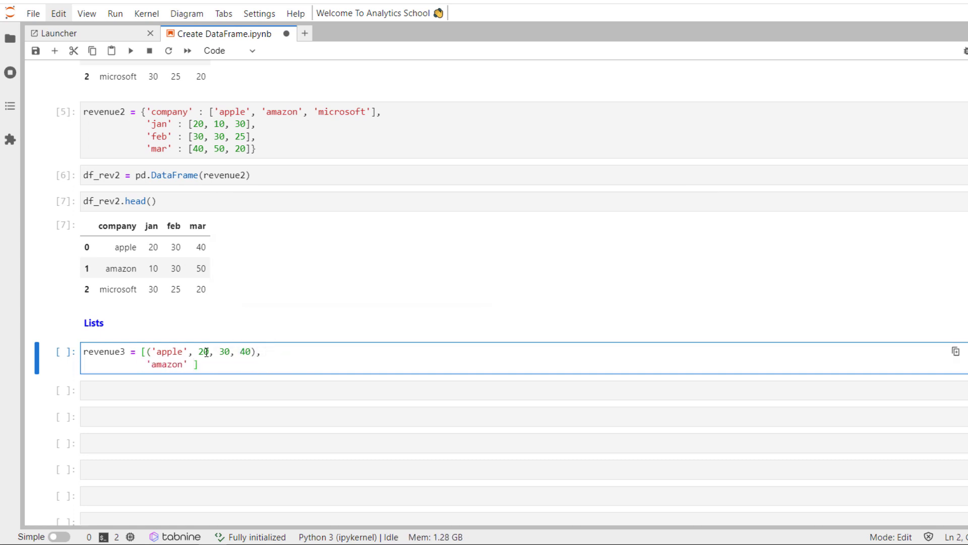
pyautogui.write(', 10, 30,')
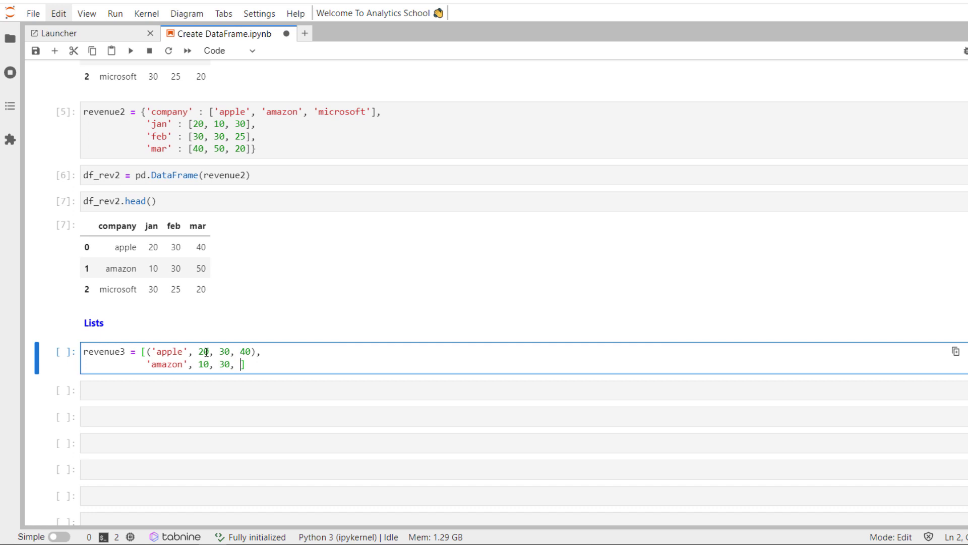
pyautogui.write('50)')
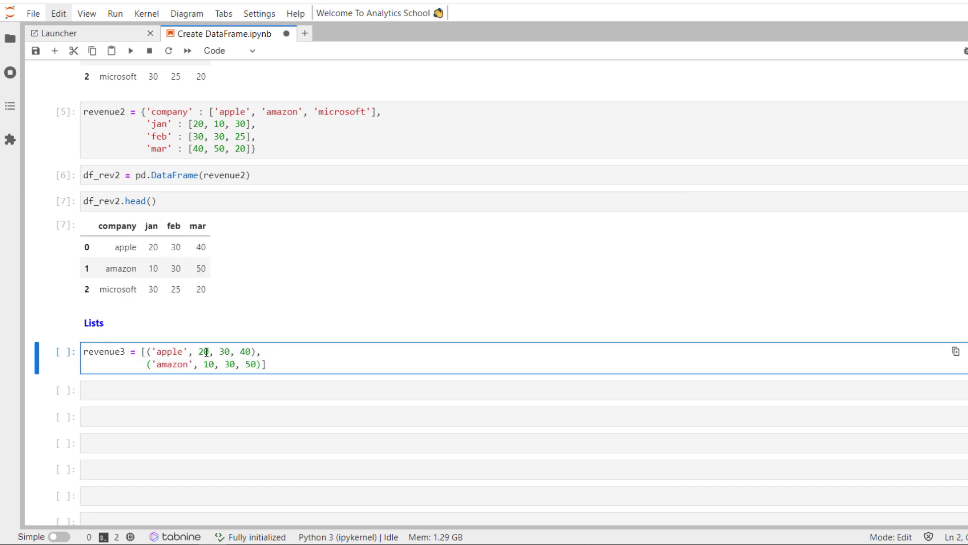
pyautogui.write('()]')
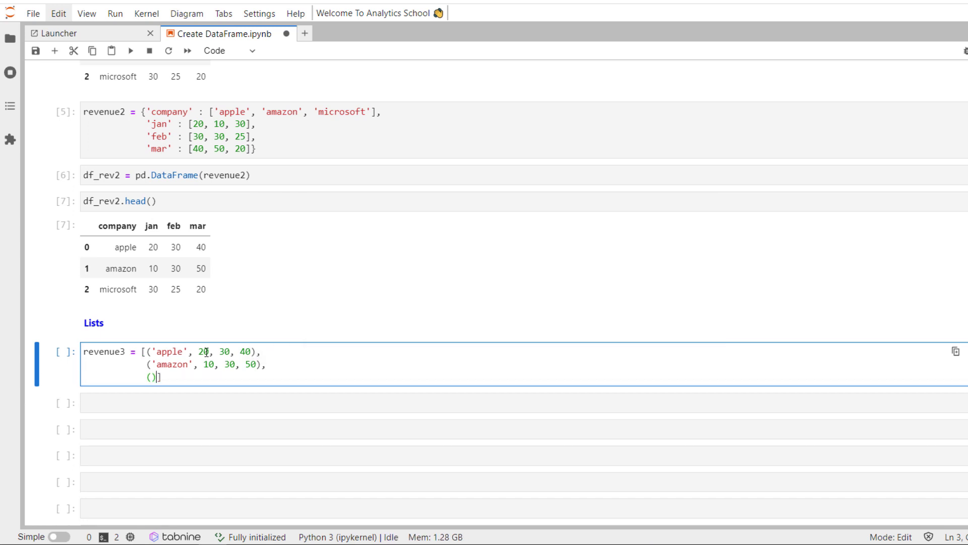
pyautogui.write("'microsoft',")
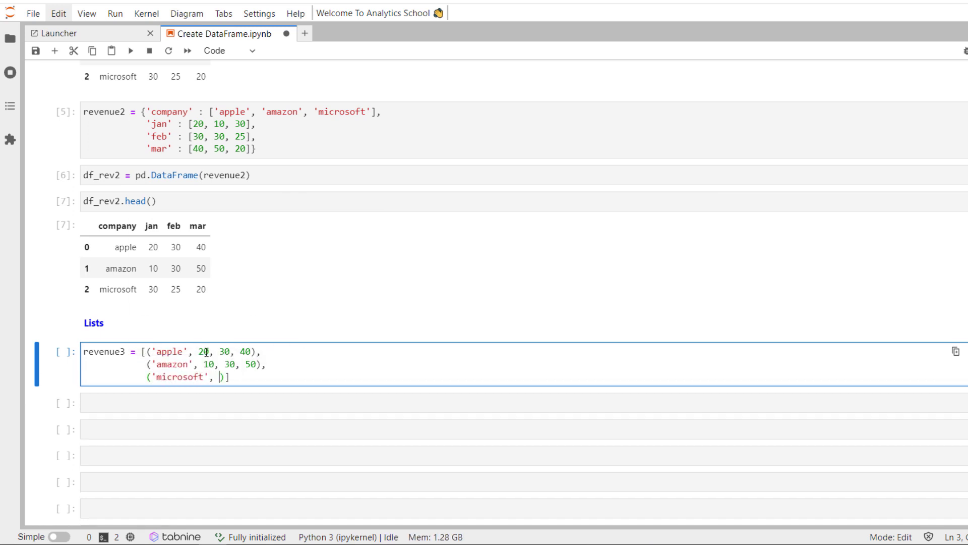
pyautogui.write('30, 2')
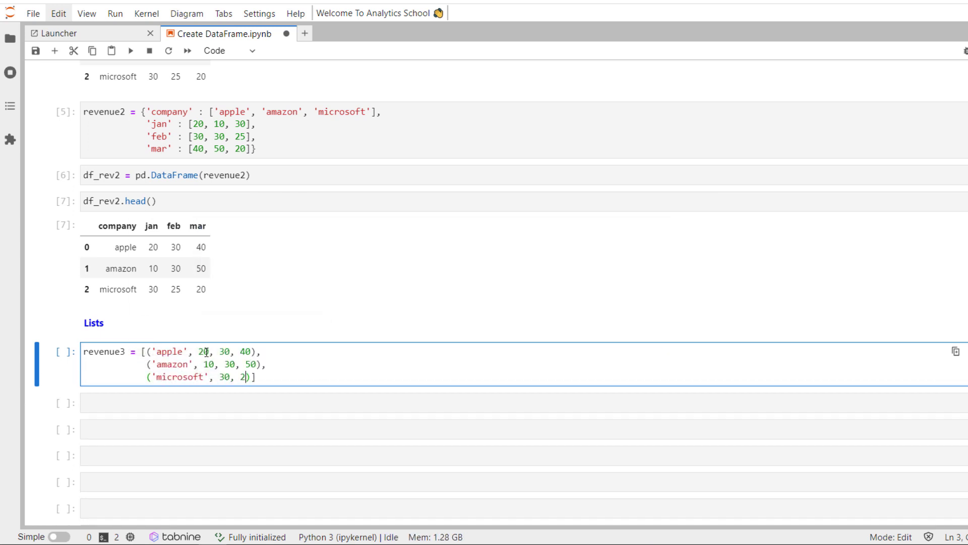
# Step: Add labels = ['company', 'jan', 'feb', 'mar'] as the column names
pyautogui.write('labels')
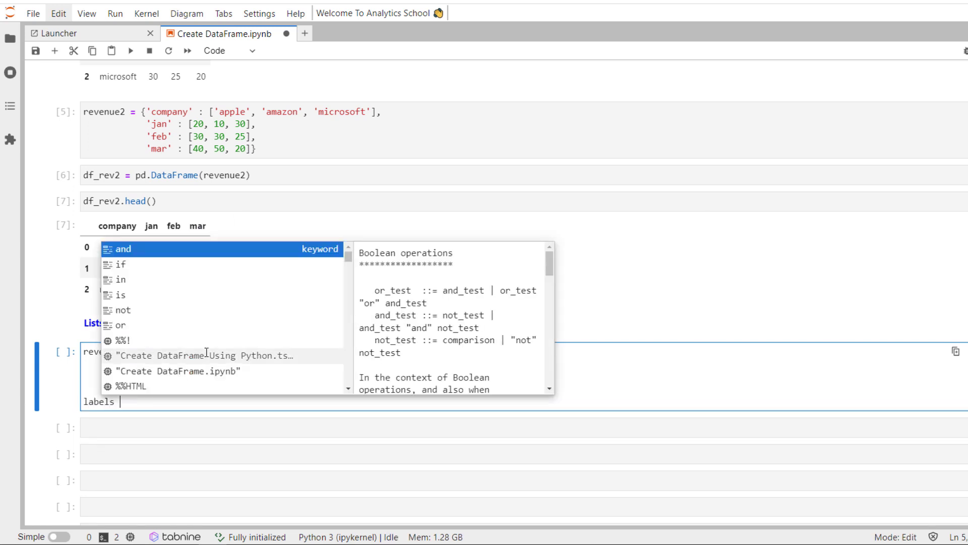
pyautogui.write('ao')
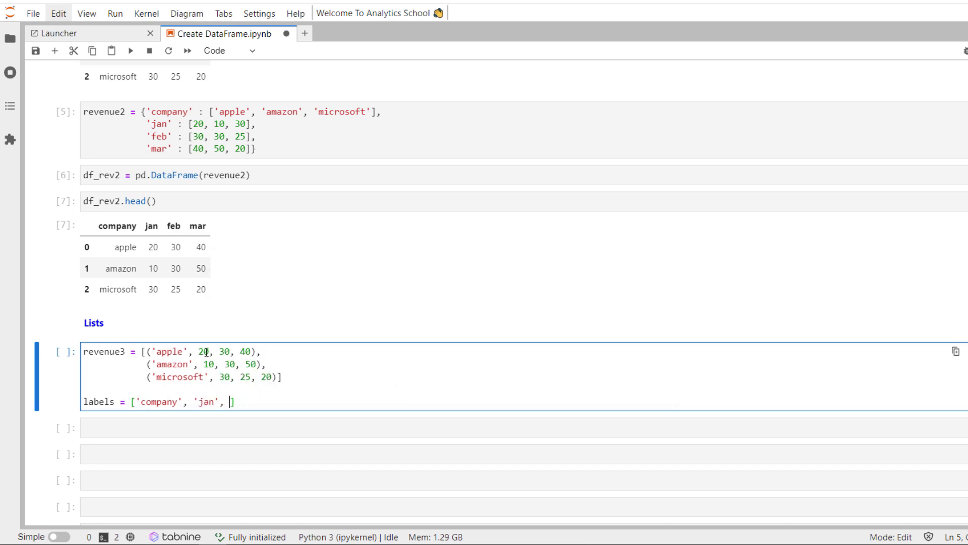
pyautogui.write("'feb', 'mar'")
pyautogui.click(524, 428)
pyautogui.write('df = pd.')
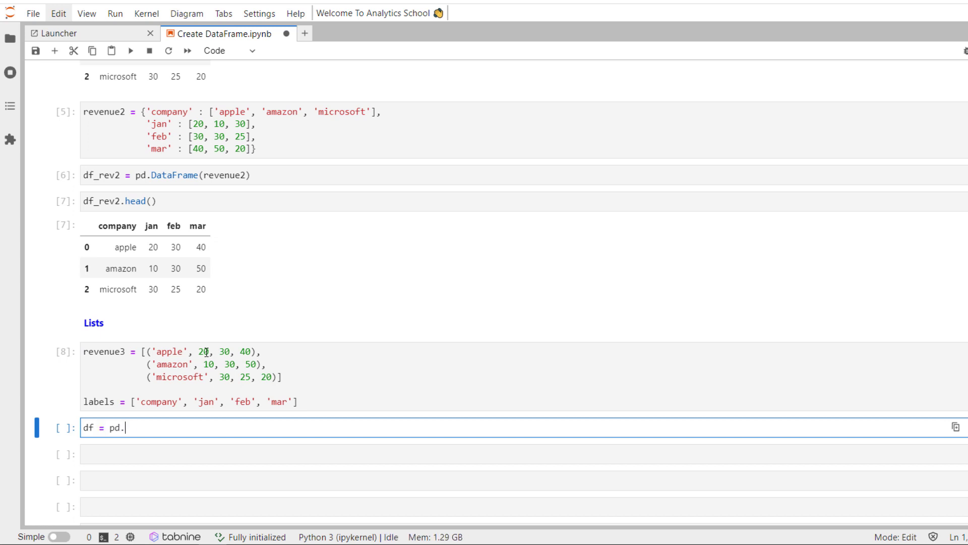
# Step: Write df = pd.DataFrame(revenue3, columns = labels)
pyautogui.write('DataFrame(revenue)')
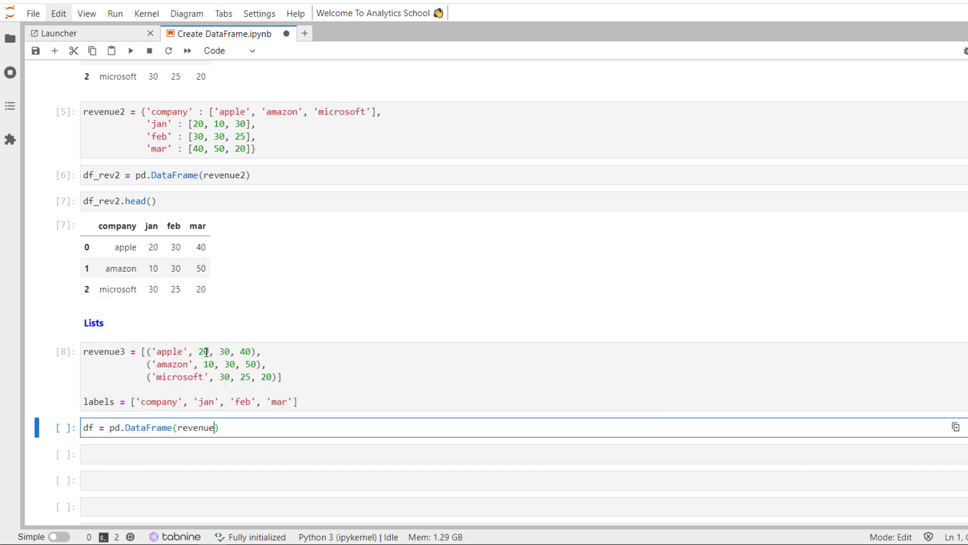
pyautogui.write('3, l')
pyautogui.click(524, 454)
pyautogui.write('df')
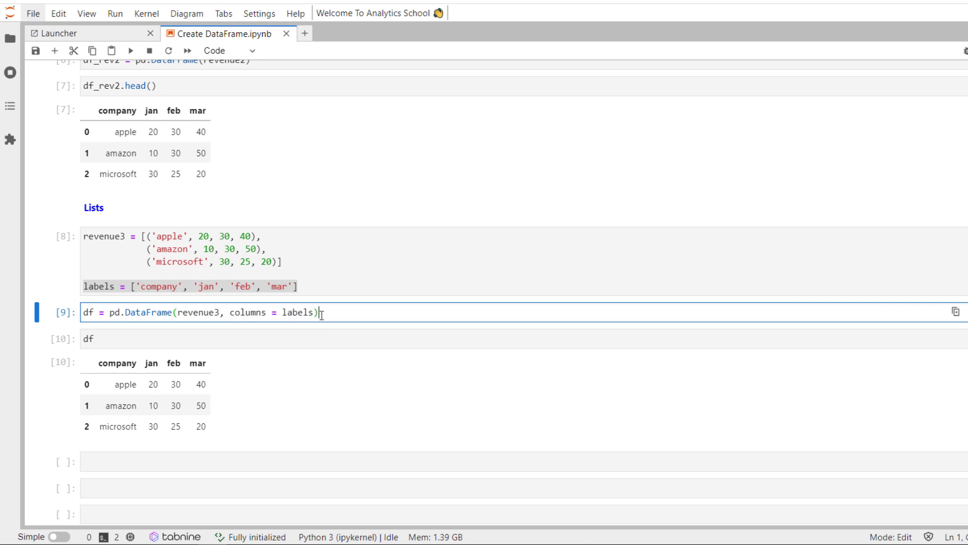
pyautogui.moveTo(144, 361)
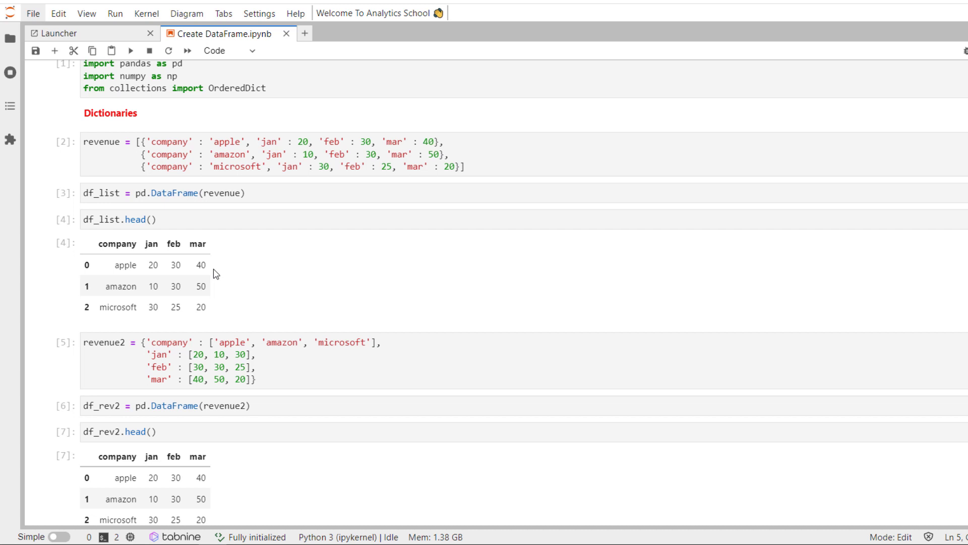
pyautogui.scroll(-3)
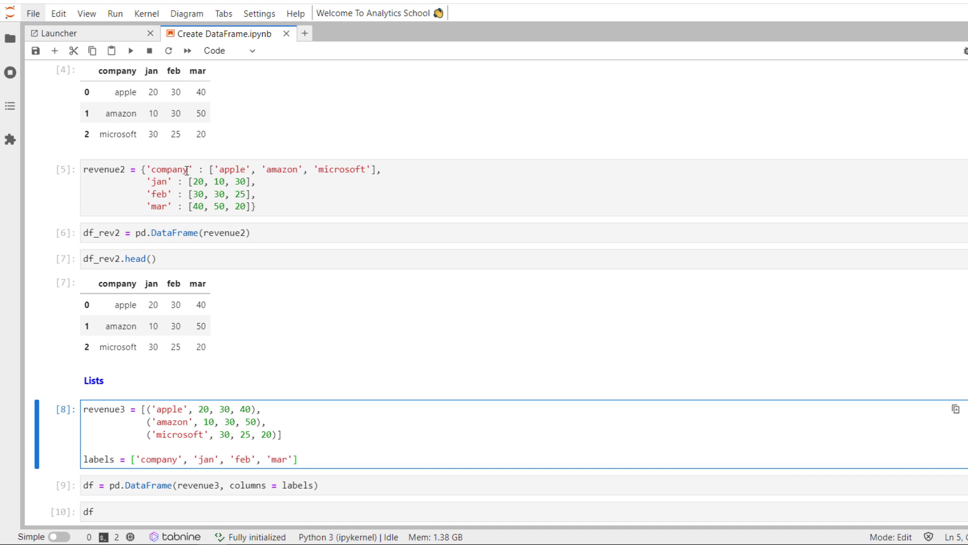
pyautogui.moveTo(390, 336)
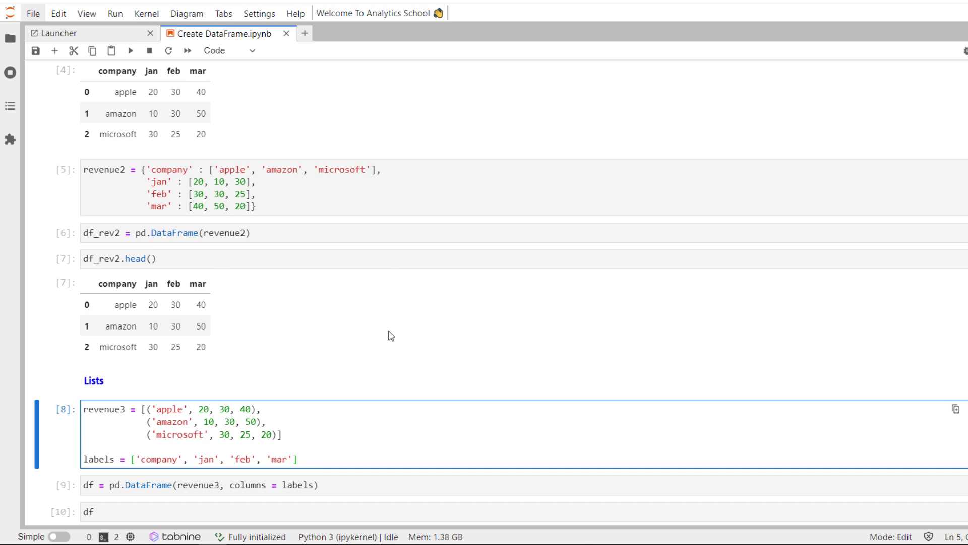